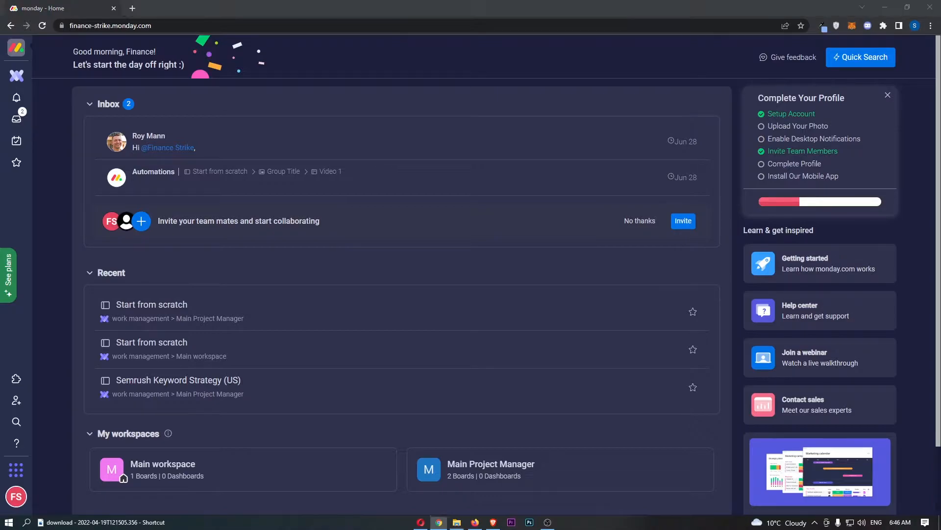
pyautogui.moveTo(922, 317)
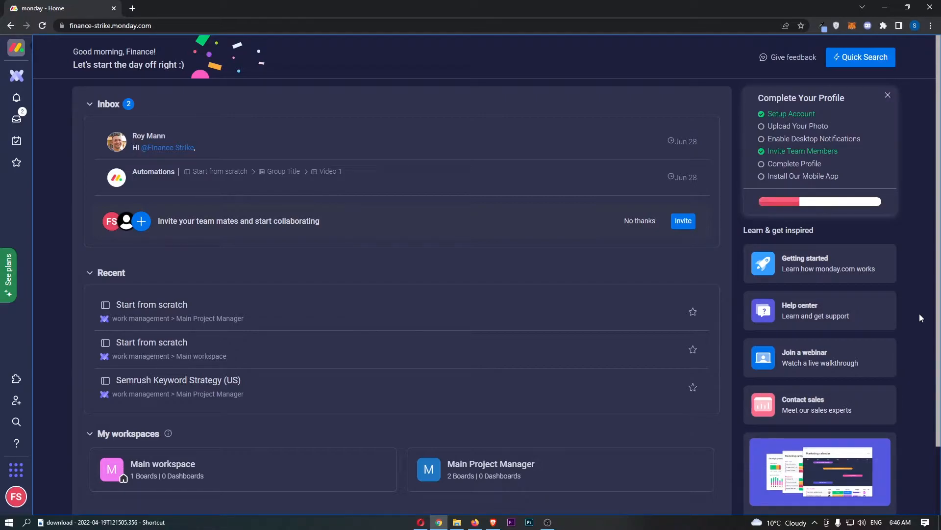
pyautogui.moveTo(623, 145)
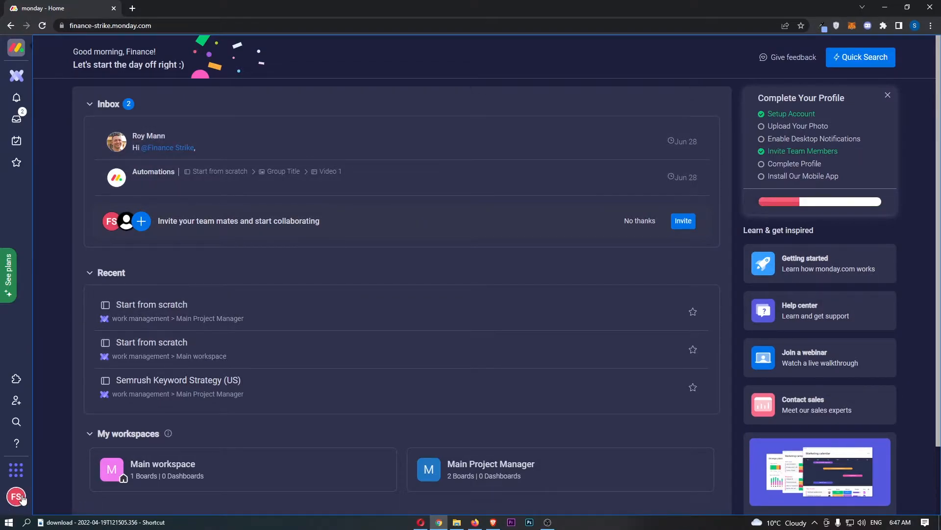
# - Reach the Integrations Center from the account menu and browse the Explore By App grid
pyautogui.click(16, 496)
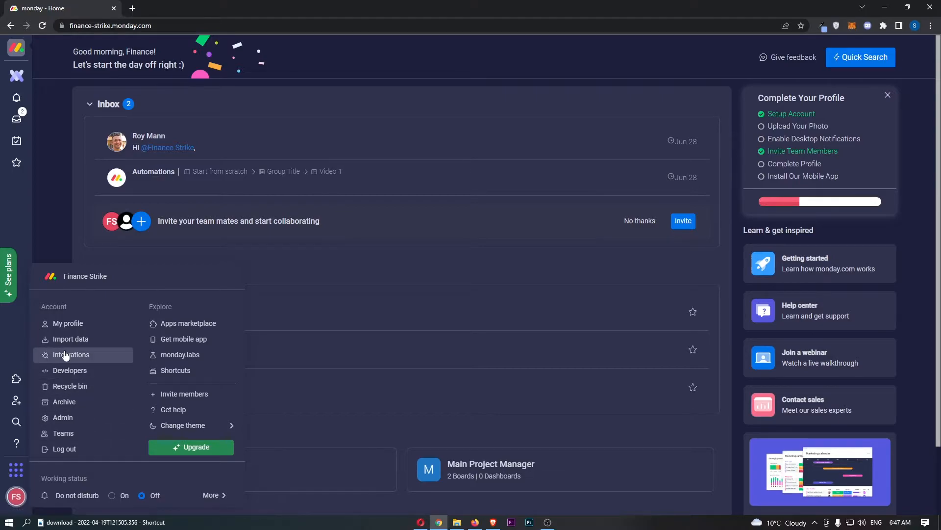
pyautogui.click(70, 355)
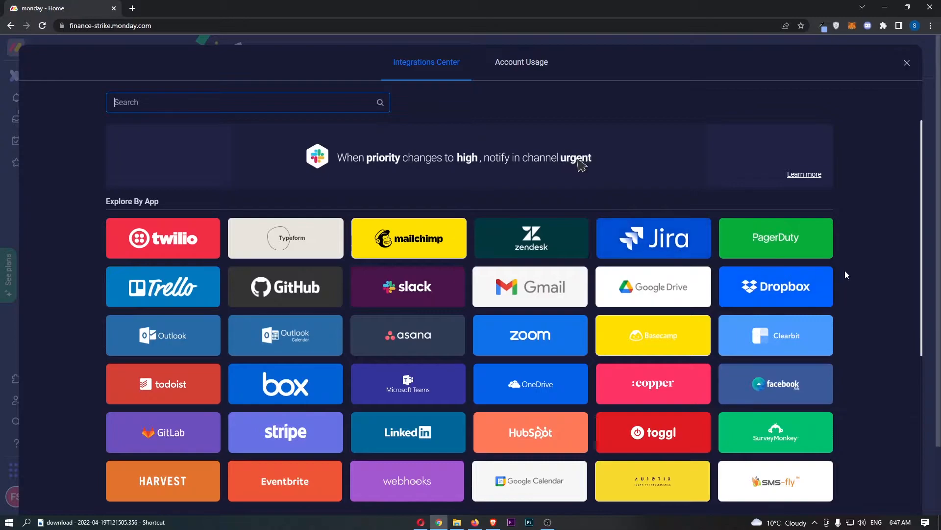
pyautogui.scroll(-3)
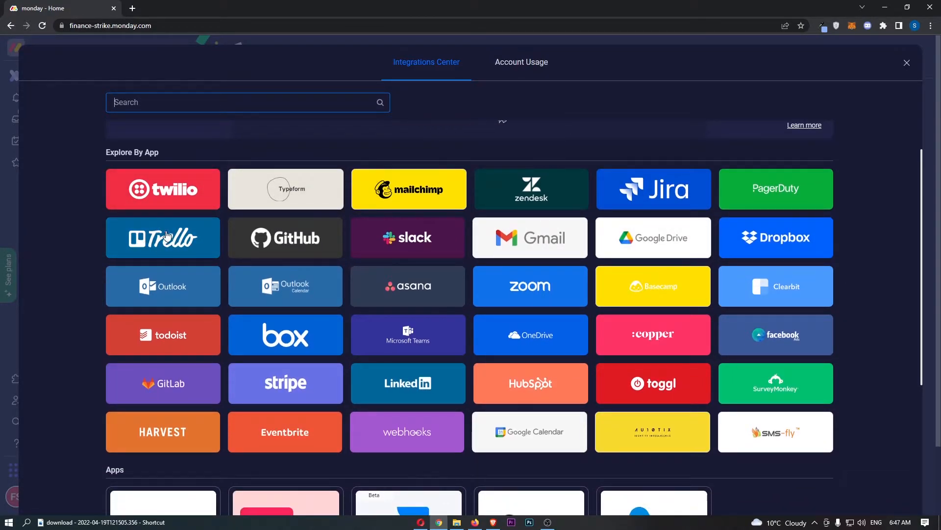
# - Choose Trello and link it to the second Start from scratch board to see its recipes
pyautogui.click(162, 238)
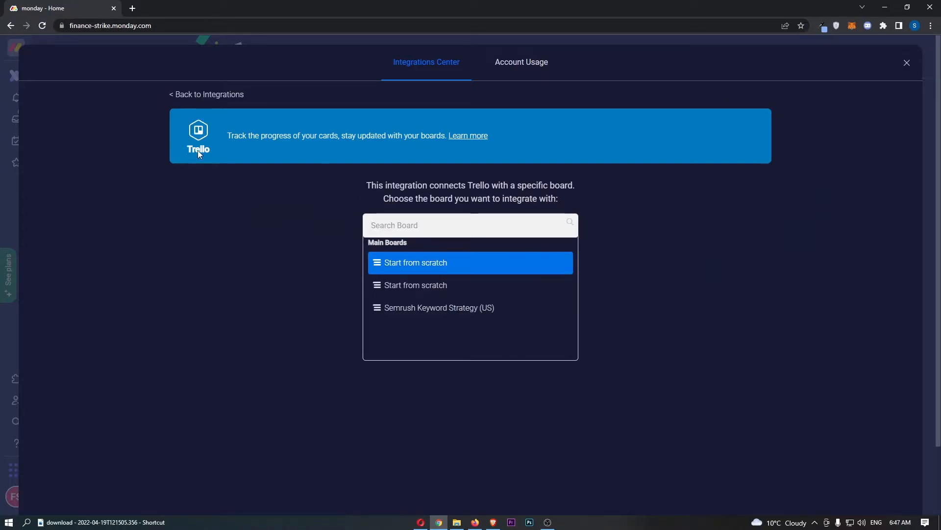
pyautogui.moveTo(403, 247)
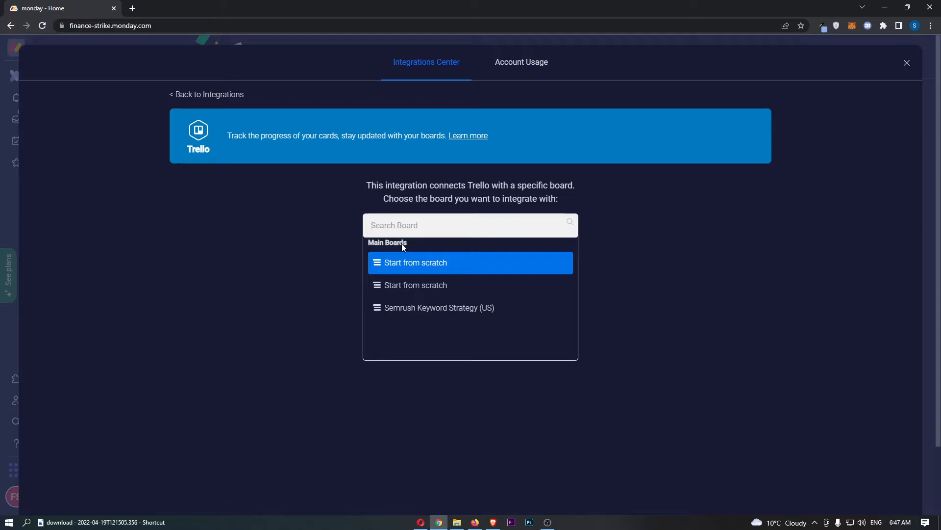
pyautogui.moveTo(447, 190)
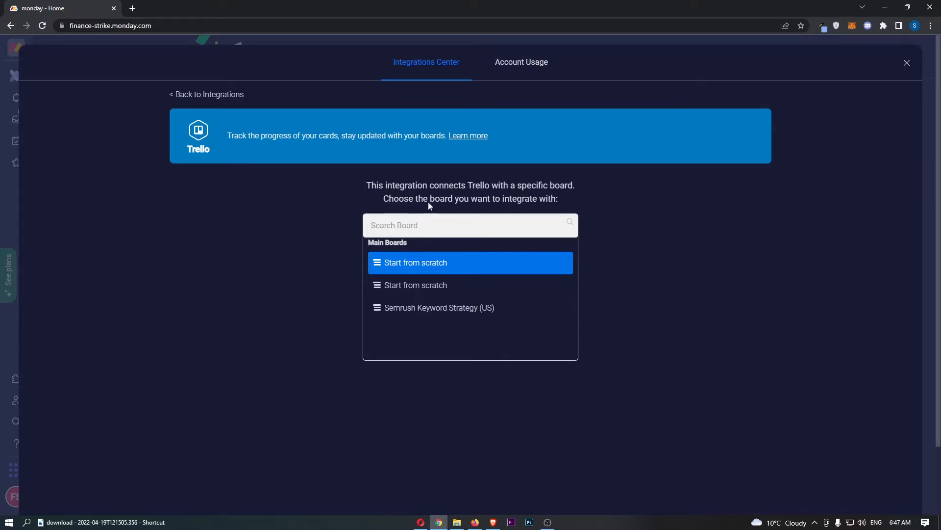
pyautogui.moveTo(508, 289)
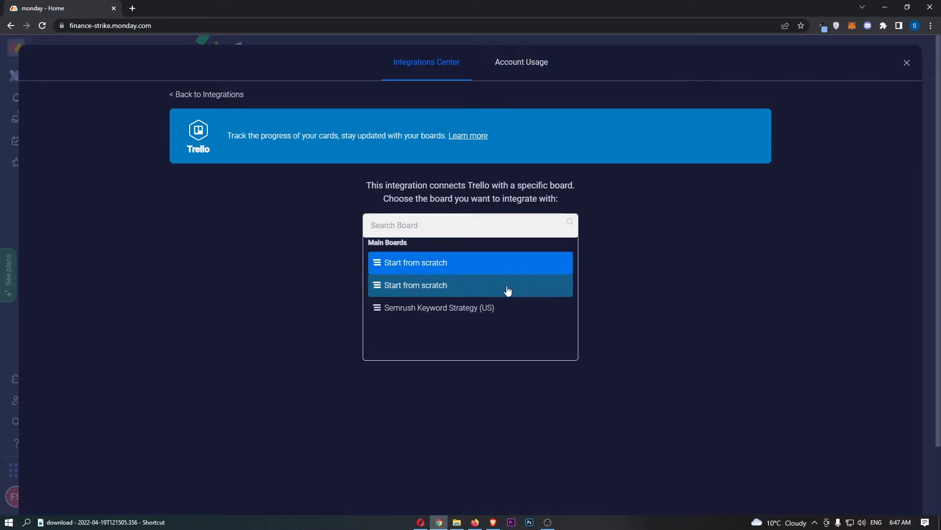
pyautogui.click(471, 284)
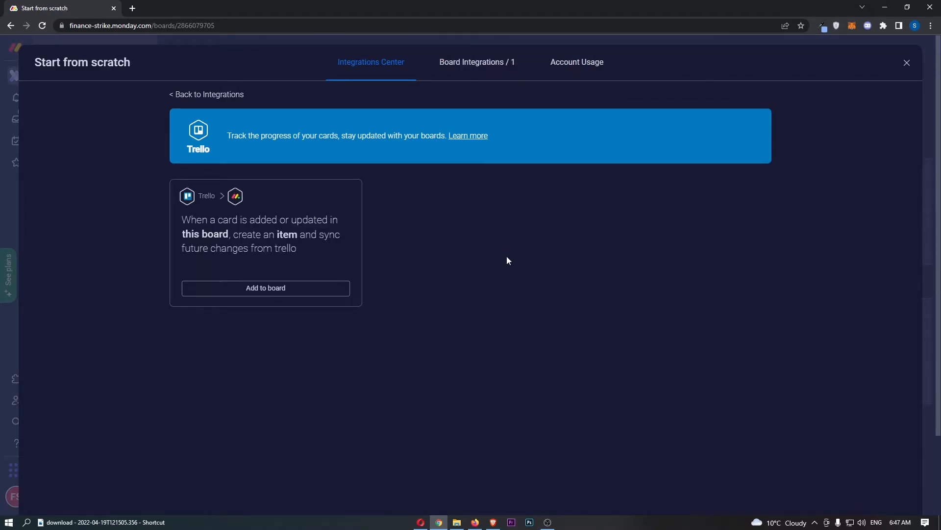
pyautogui.moveTo(285, 224)
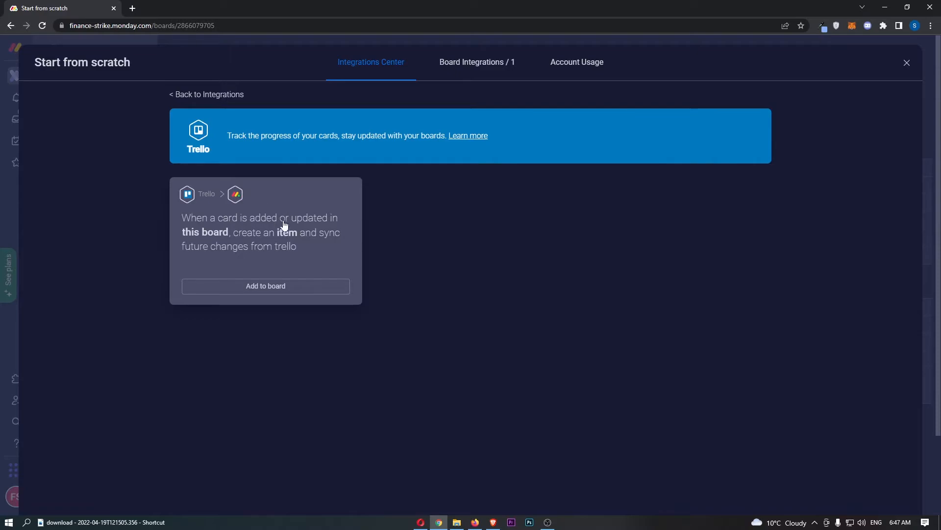
pyautogui.moveTo(220, 212)
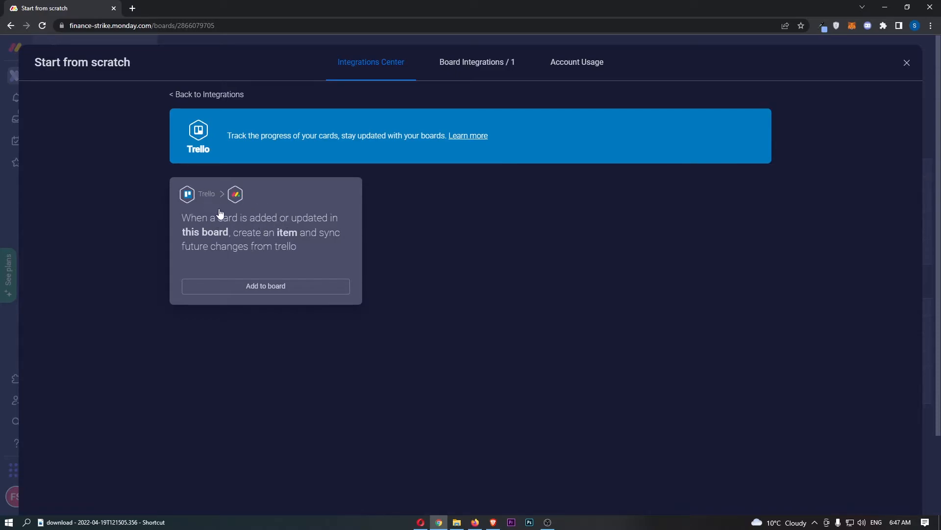
# - Add the Trello card-to-item recipe to the board, reaching the account connection screen
pyautogui.click(265, 286)
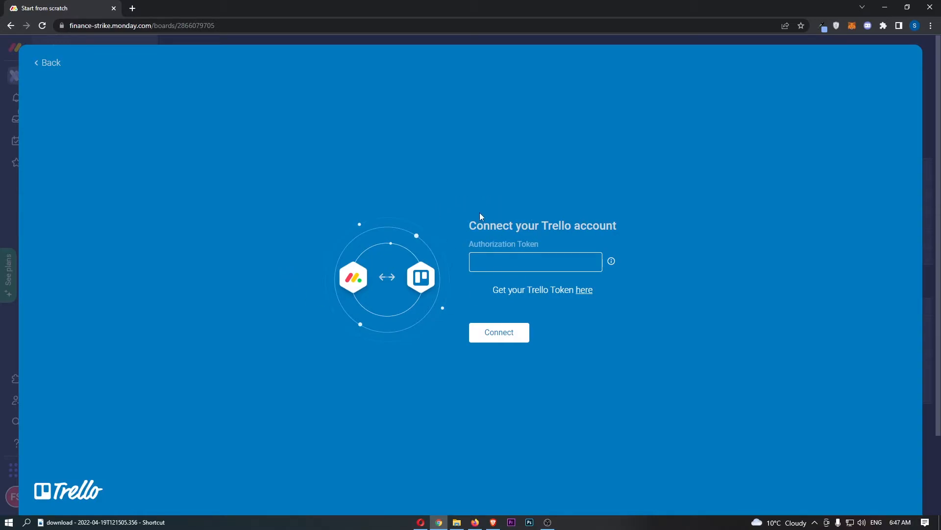
pyautogui.moveTo(578, 230)
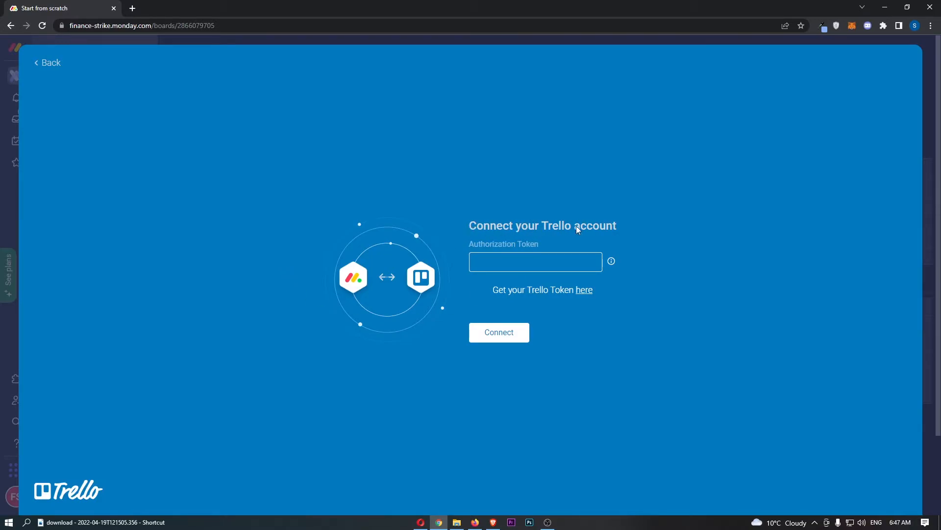
pyautogui.moveTo(533, 246)
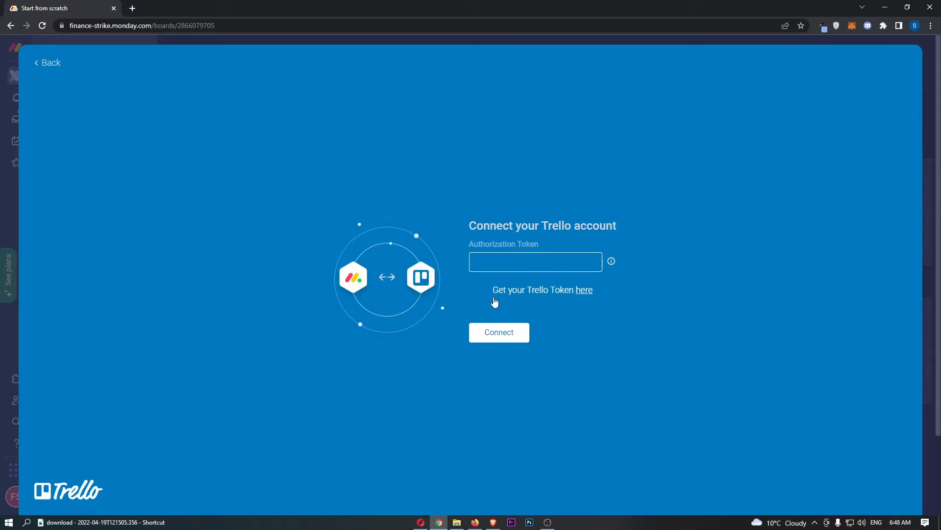
# - Follow the 'here' link and log in to Trello to request an authorization token
pyautogui.click(585, 289)
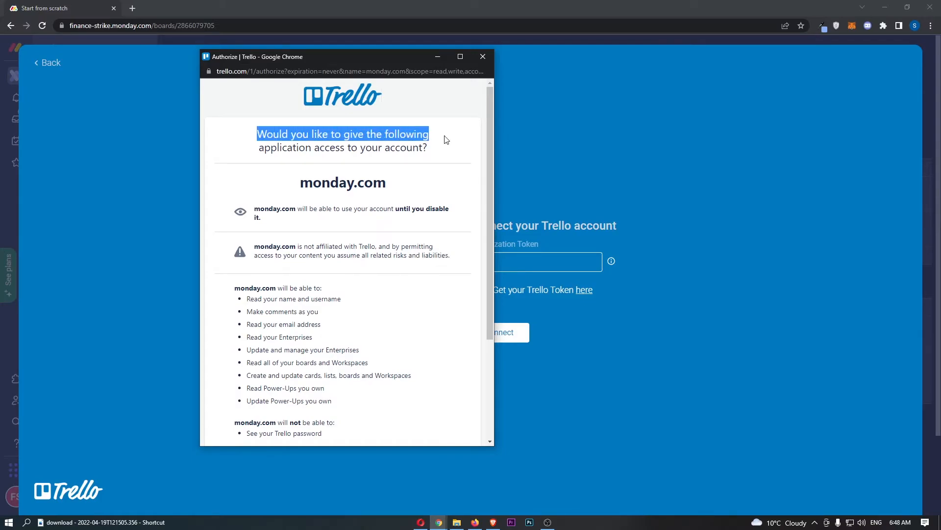
pyautogui.scroll(-3)
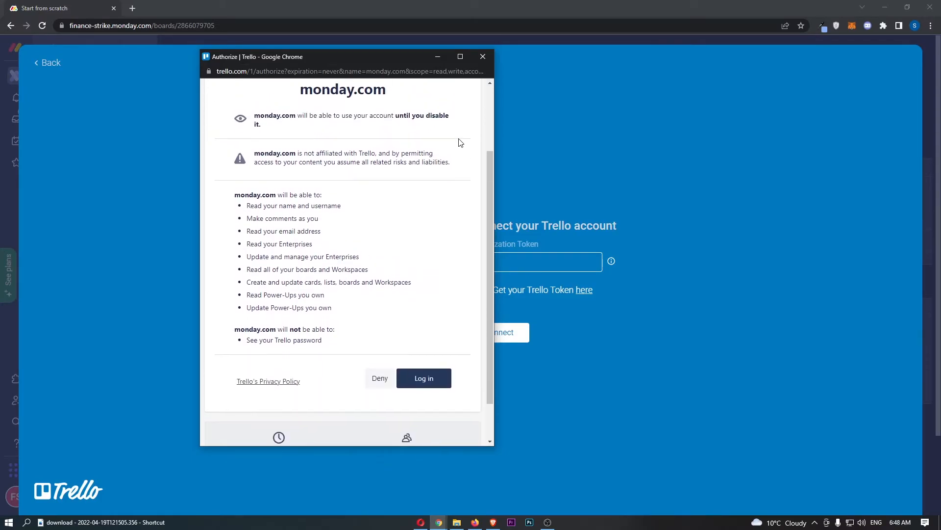
pyautogui.click(424, 379)
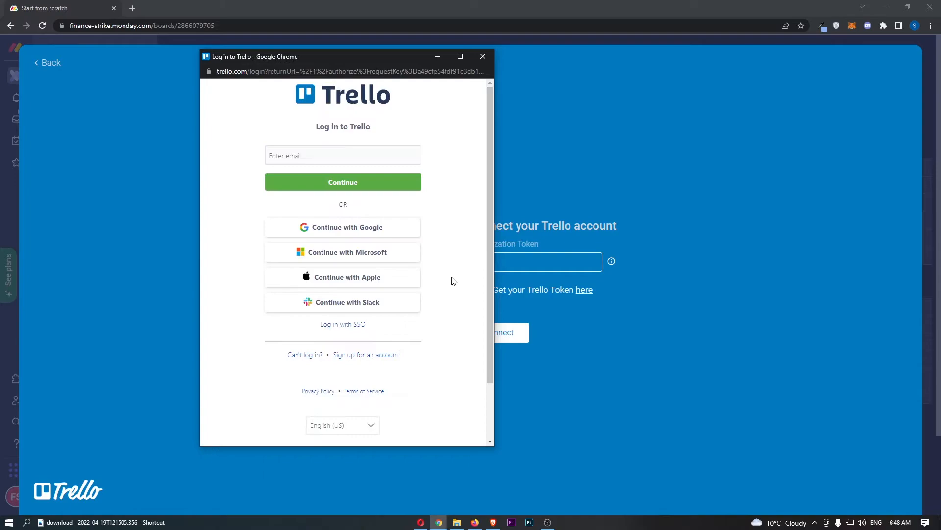
pyautogui.moveTo(370, 230)
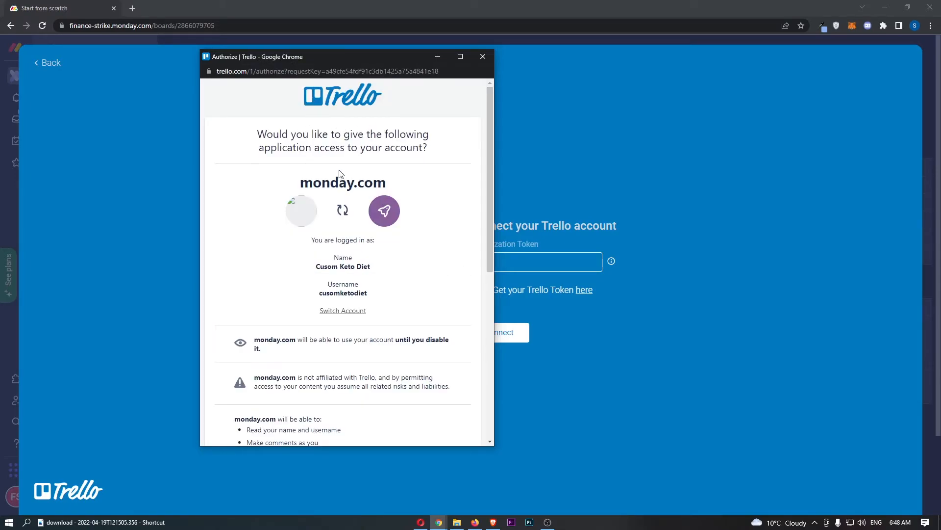
# - Allow monday.com access to the Trello account and return to the token entry screen
pyautogui.scroll(-3)
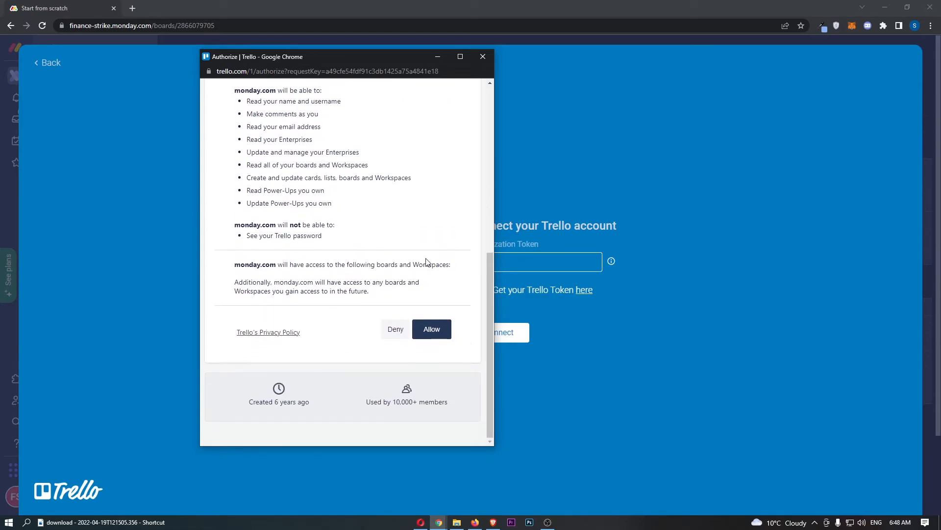
pyautogui.click(432, 330)
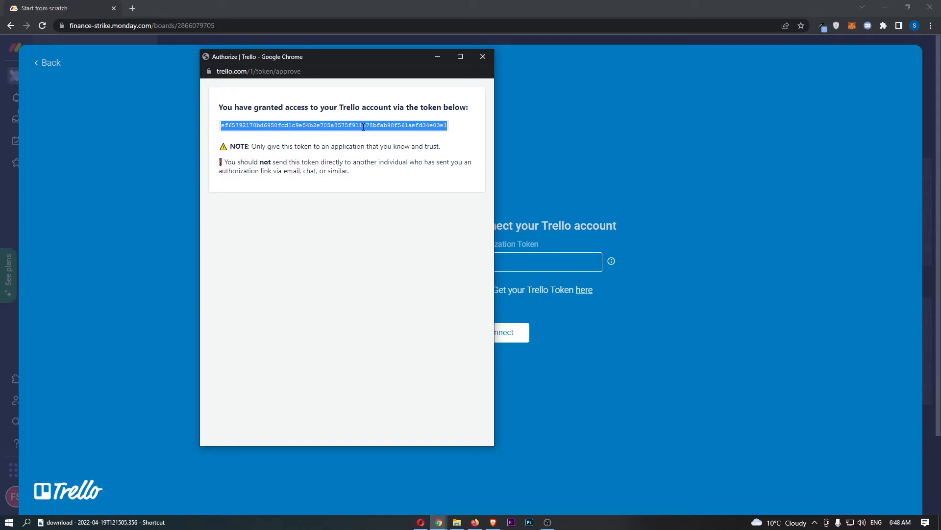
pyautogui.click(483, 56)
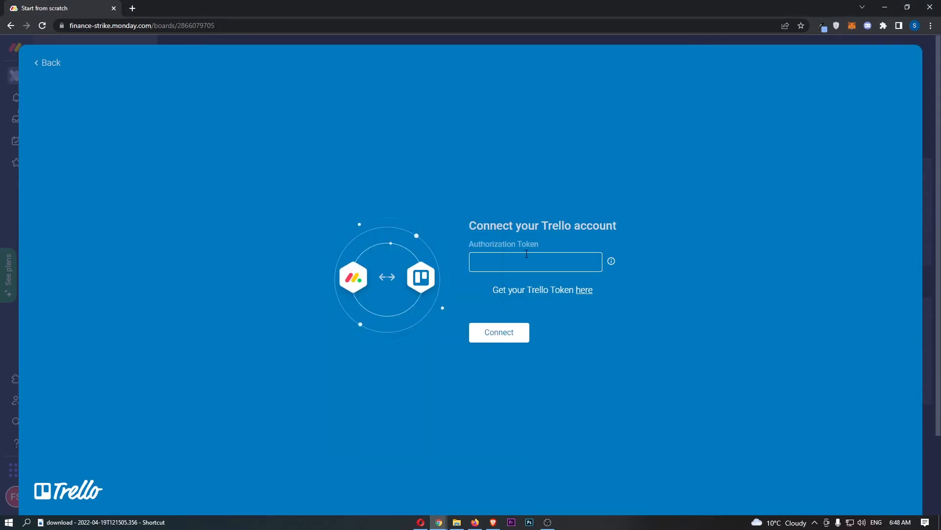
# - Connect the Trello account with the token, review the column-to-field mapping, and return to the recipe list
pyautogui.click(498, 331)
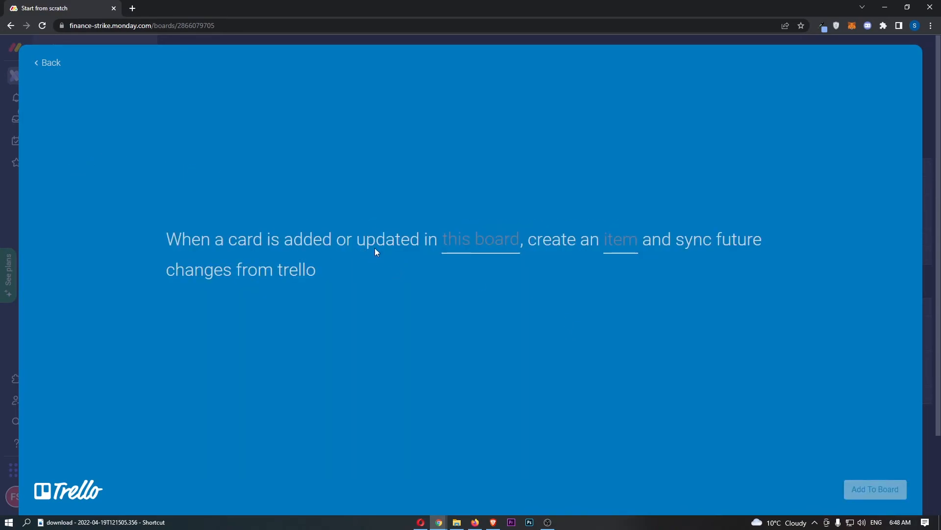
pyautogui.moveTo(261, 222)
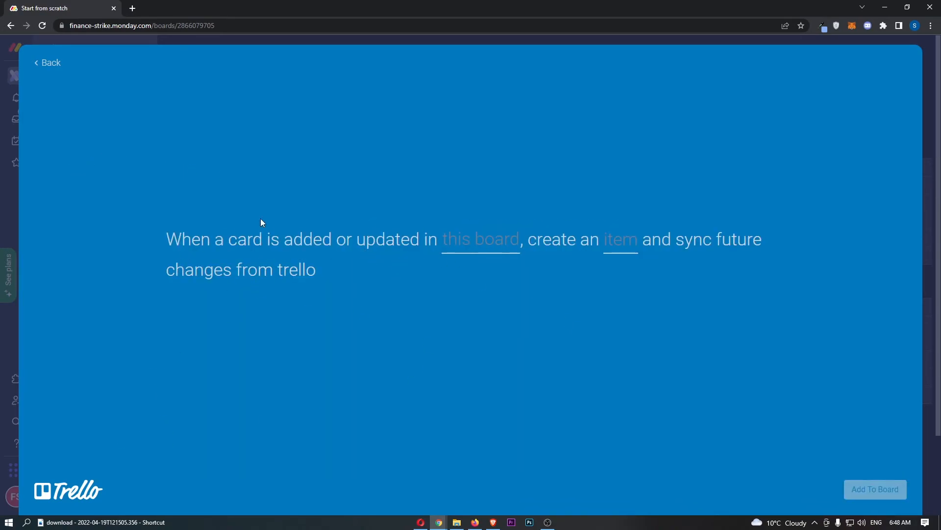
pyautogui.click(621, 239)
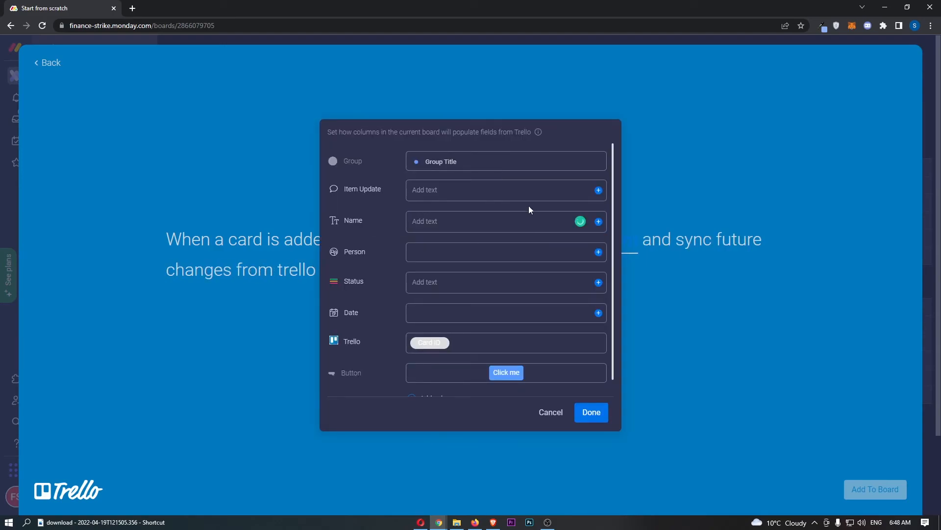
pyautogui.write('vd')
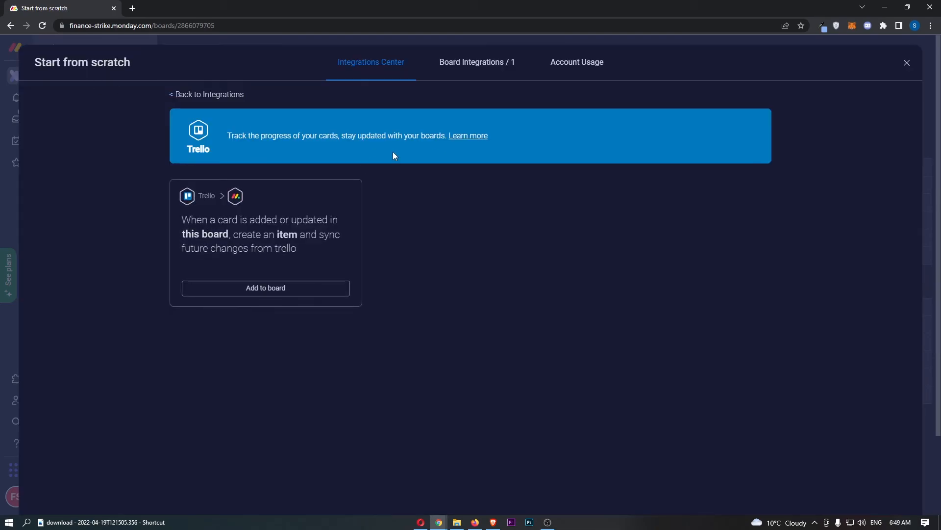
# - Add the card-to-item recipe again using the already connected Trello account
pyautogui.click(264, 288)
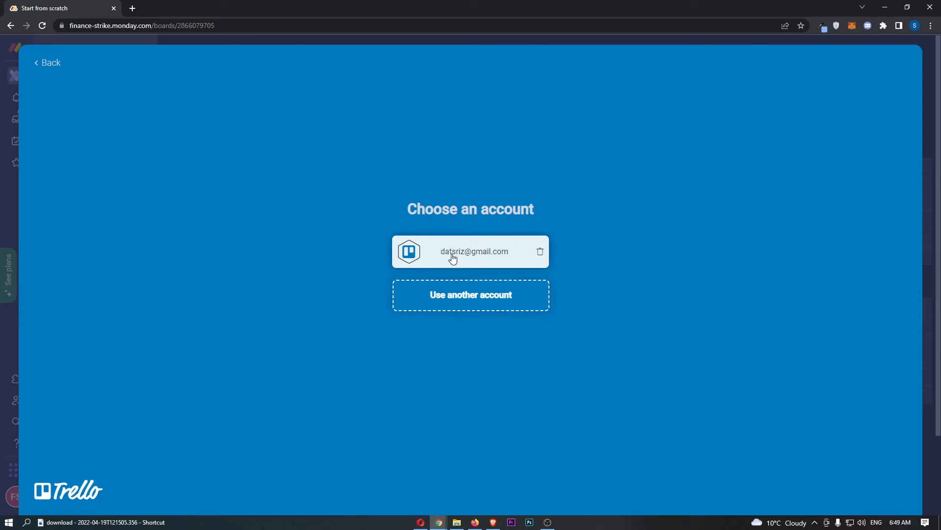
pyautogui.click(471, 251)
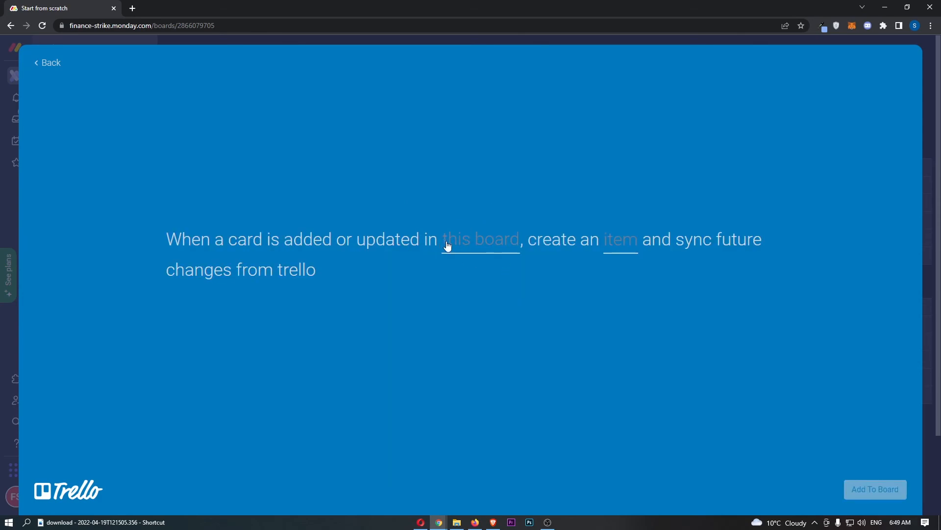